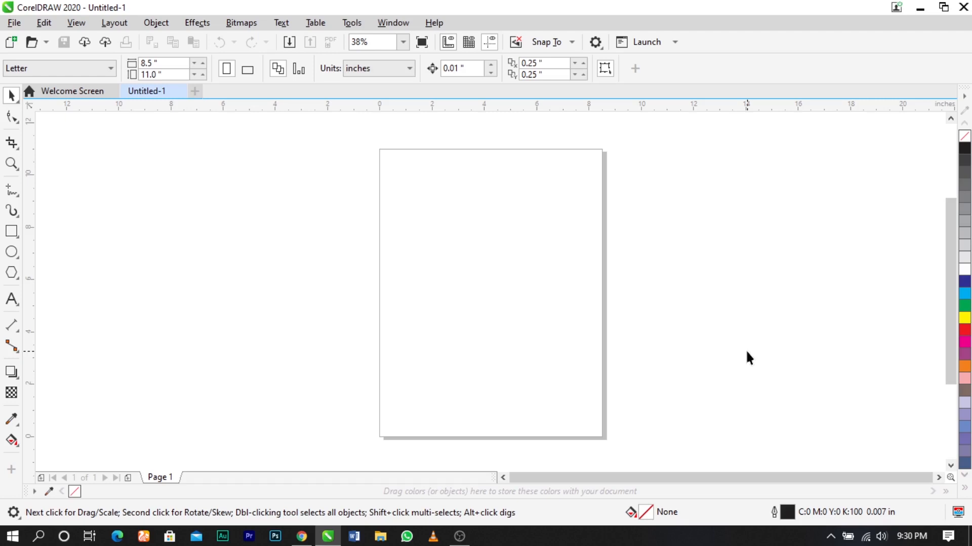
pyautogui.moveTo(749, 357)
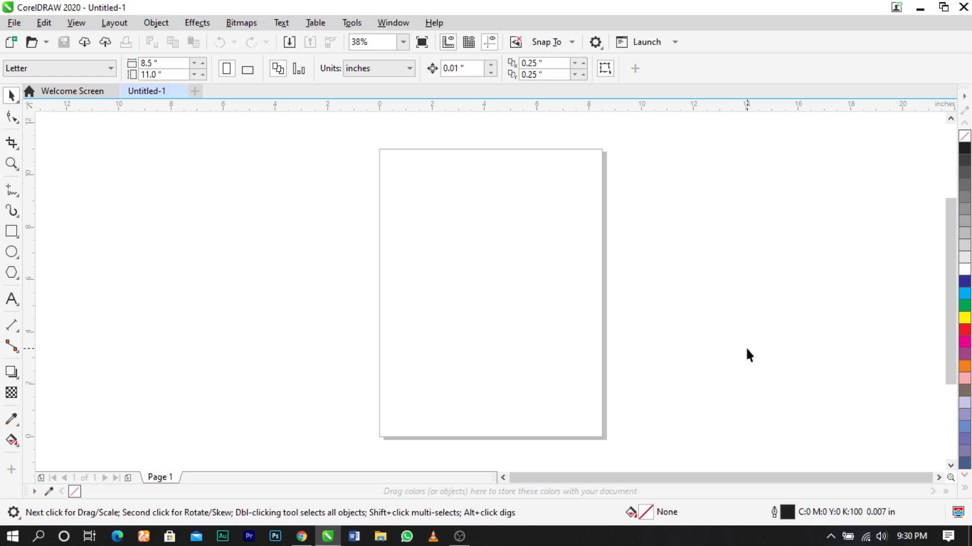
pyautogui.moveTo(768, 89)
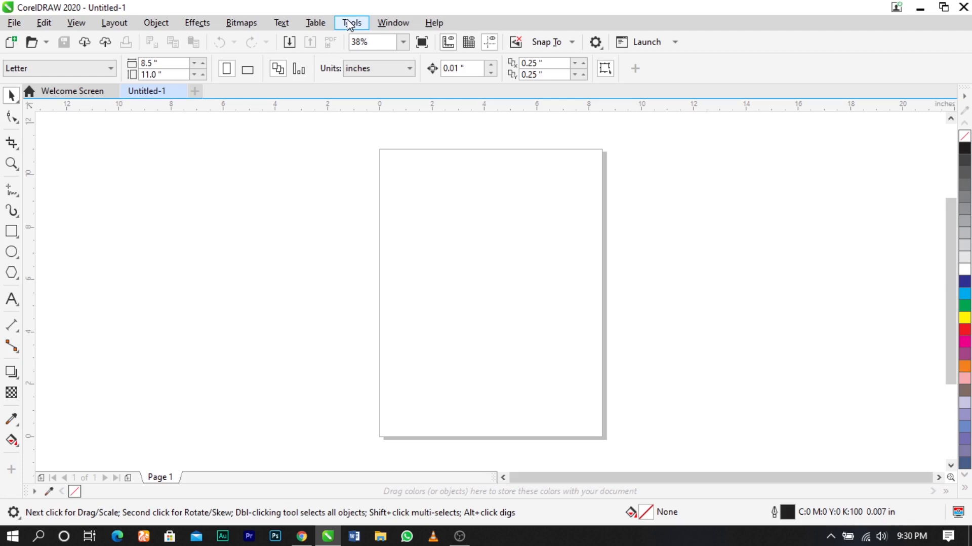
# Open the Tools menu to reveal its Options submenu.
pyautogui.click(352, 23)
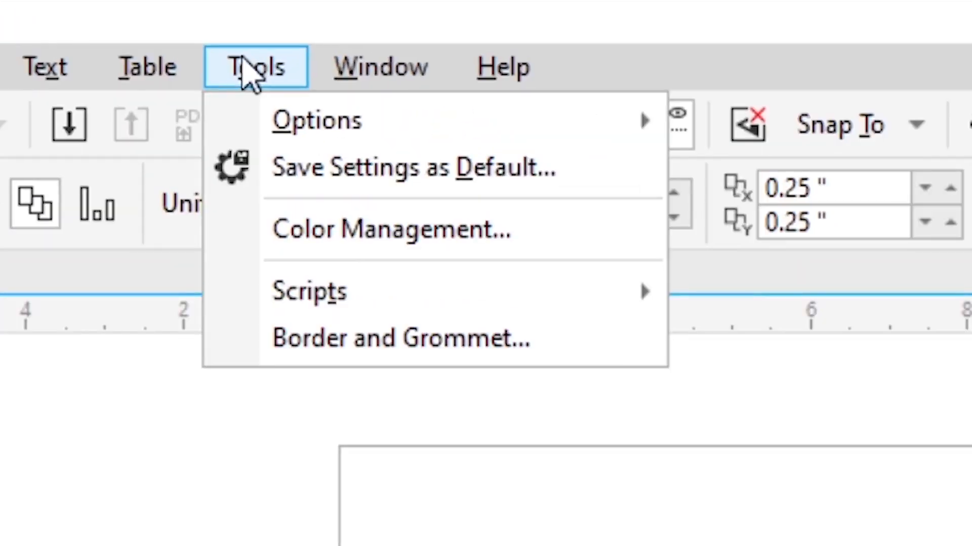
pyautogui.moveTo(316, 120)
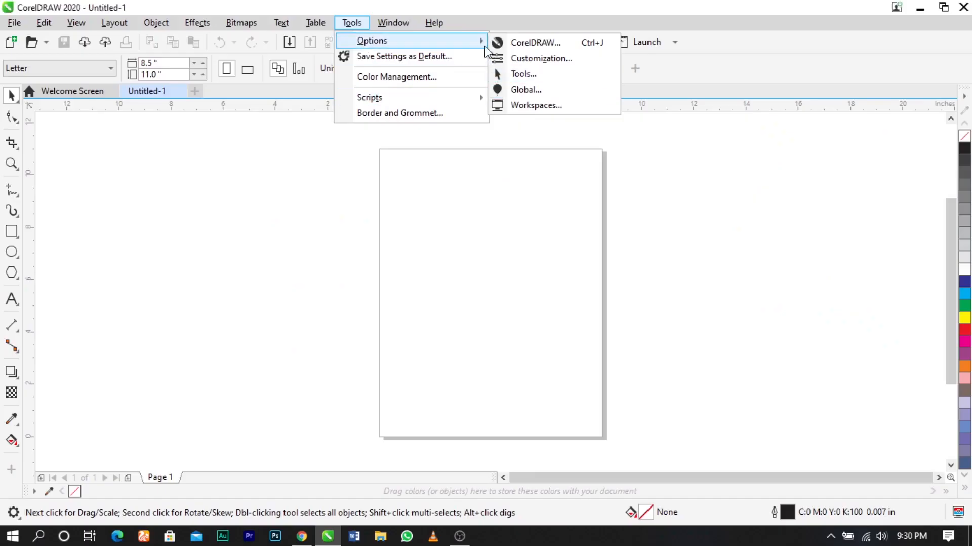
pyautogui.moveTo(444, 42)
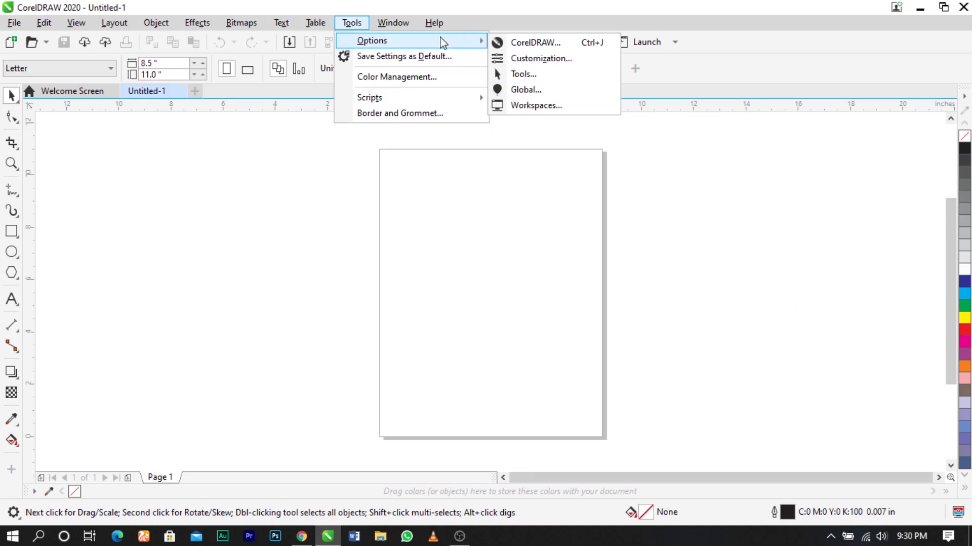
pyautogui.moveTo(432, 52)
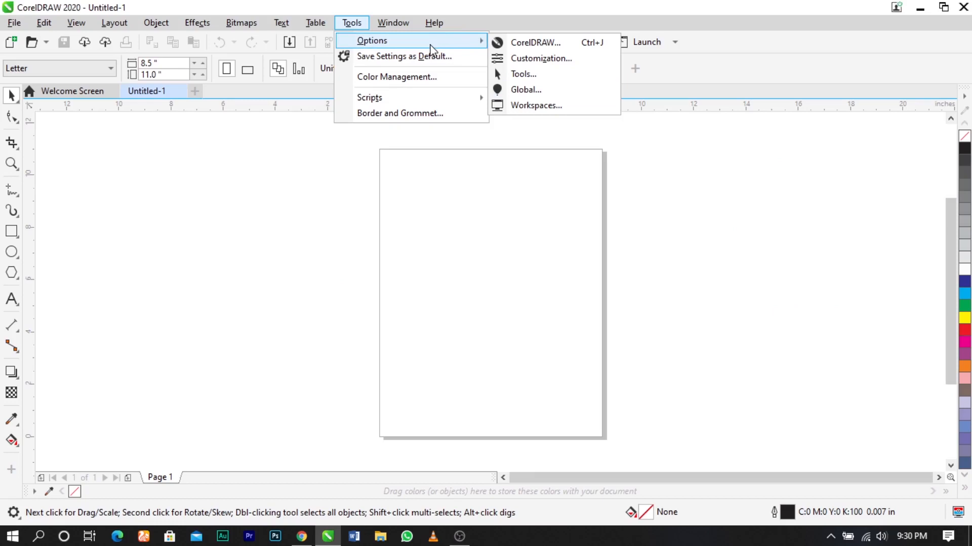
pyautogui.moveTo(417, 49)
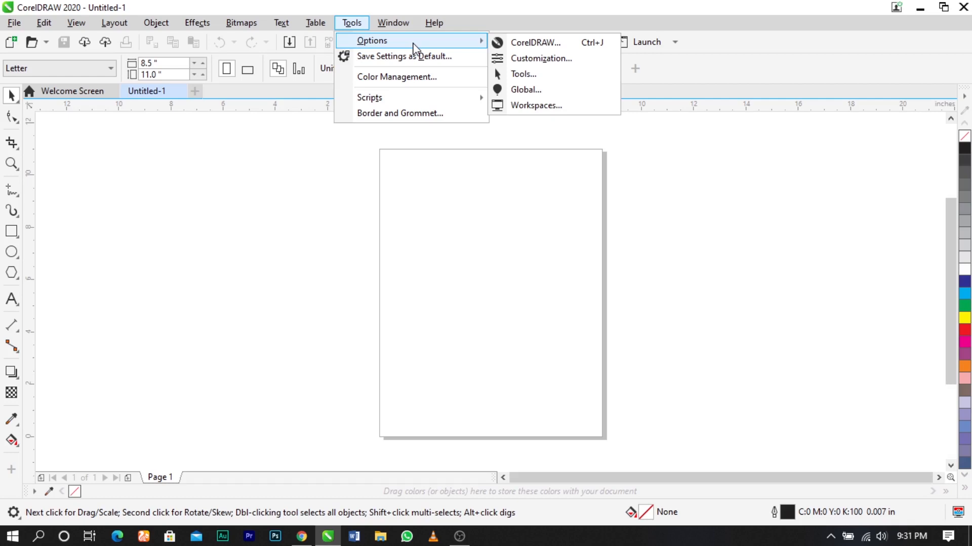
pyautogui.moveTo(415, 83)
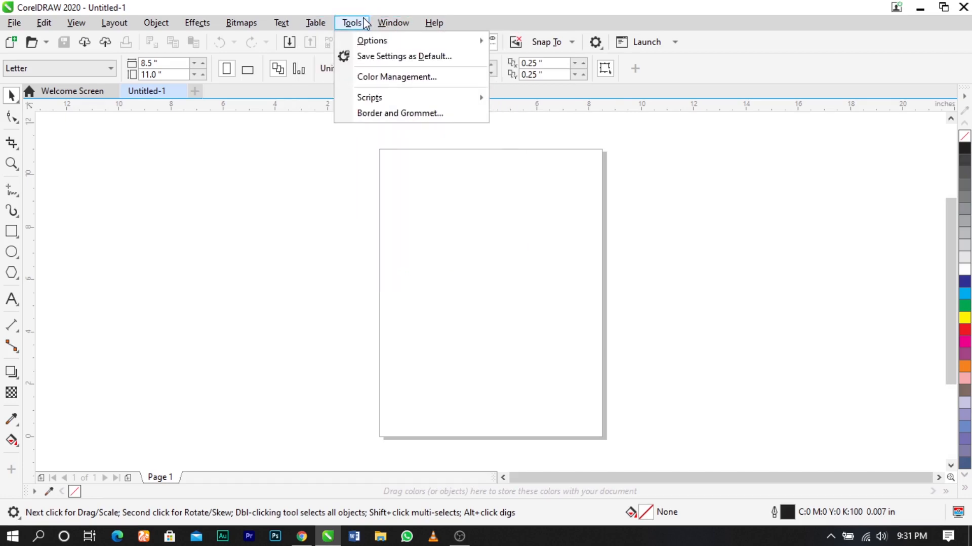
pyautogui.moveTo(444, 87)
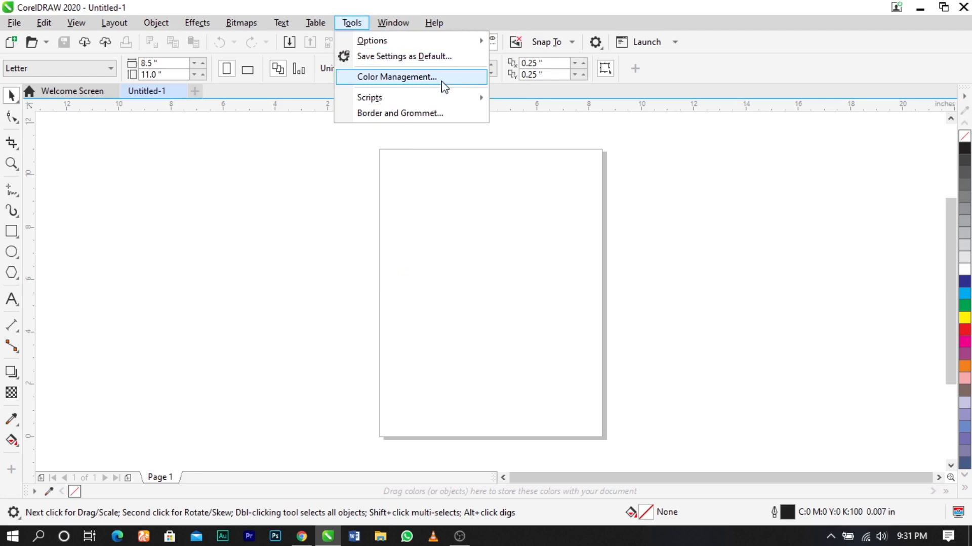
pyautogui.moveTo(480, 95)
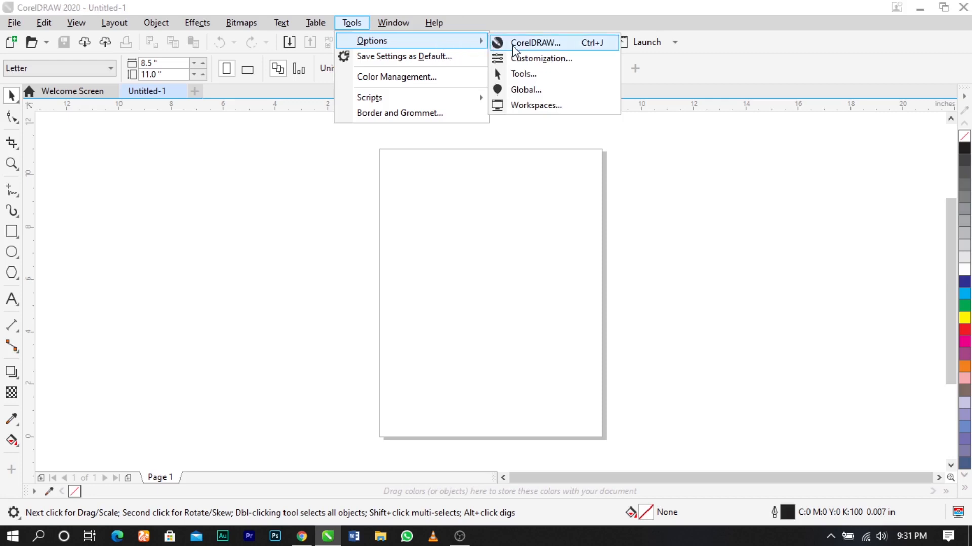
pyautogui.moveTo(530, 58)
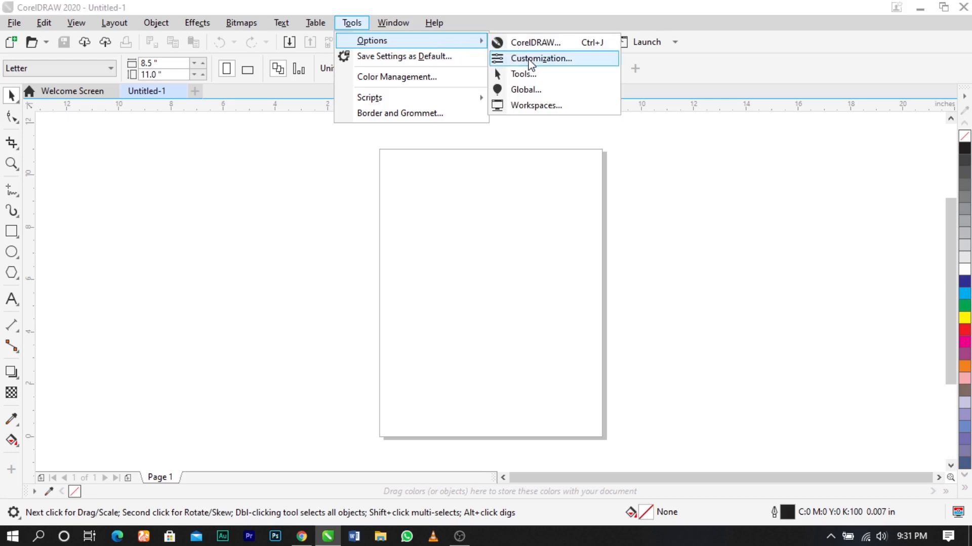
# Open Options > Customization to the Appearance page with theme and colour settings.
pyautogui.click(540, 58)
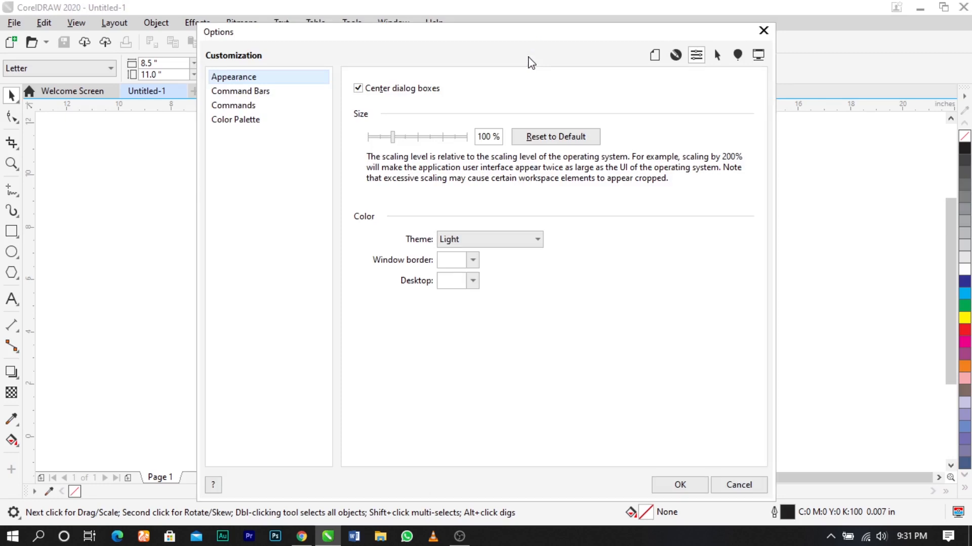
pyautogui.moveTo(588, 17)
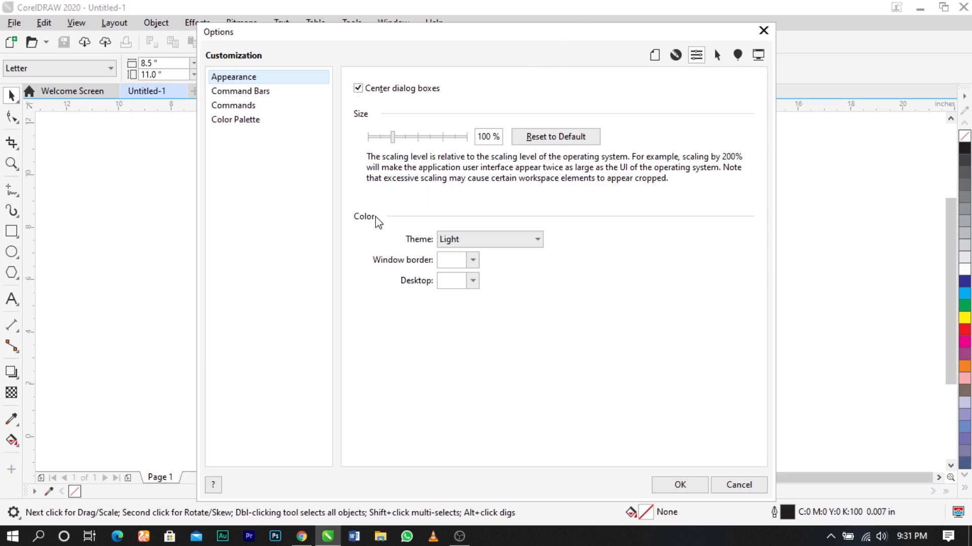
pyautogui.moveTo(281, 79)
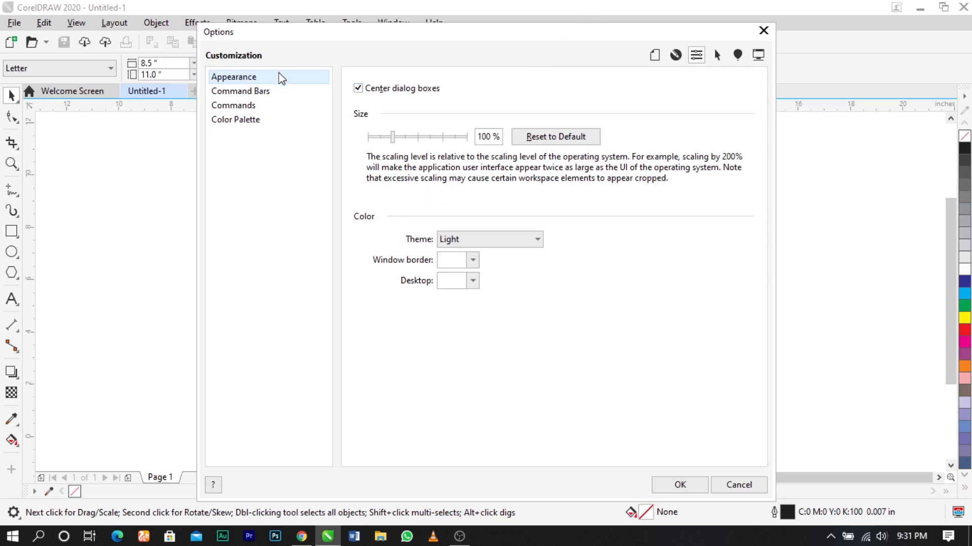
pyautogui.moveTo(372, 225)
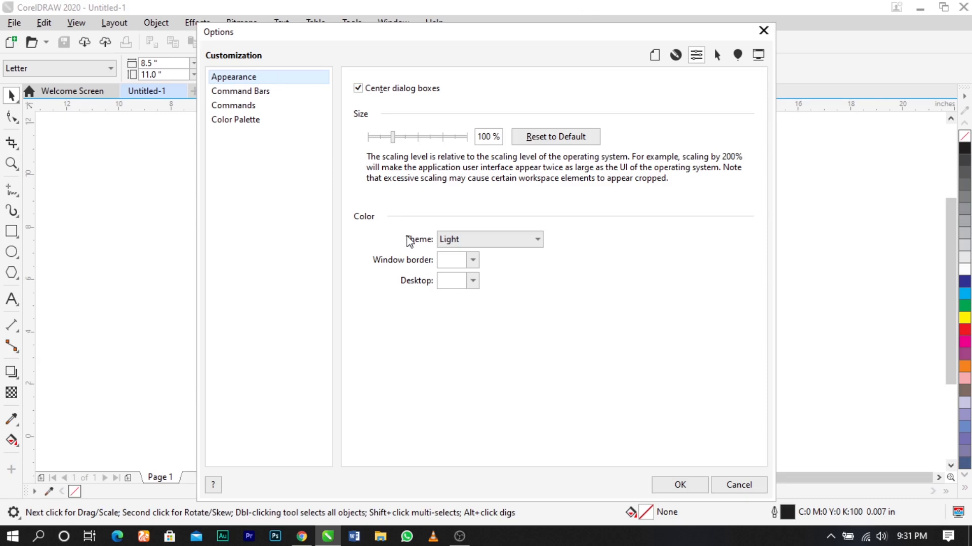
pyautogui.moveTo(387, 261)
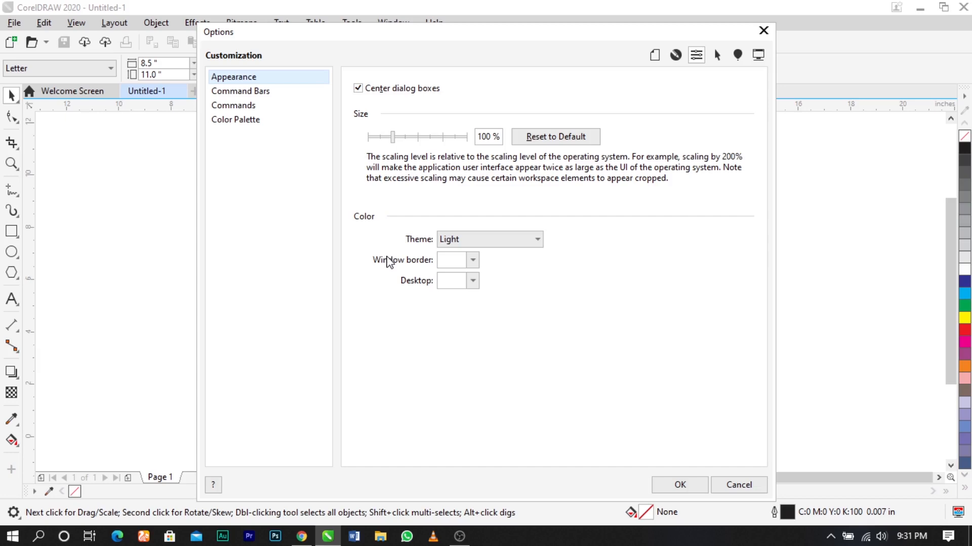
pyautogui.moveTo(406, 287)
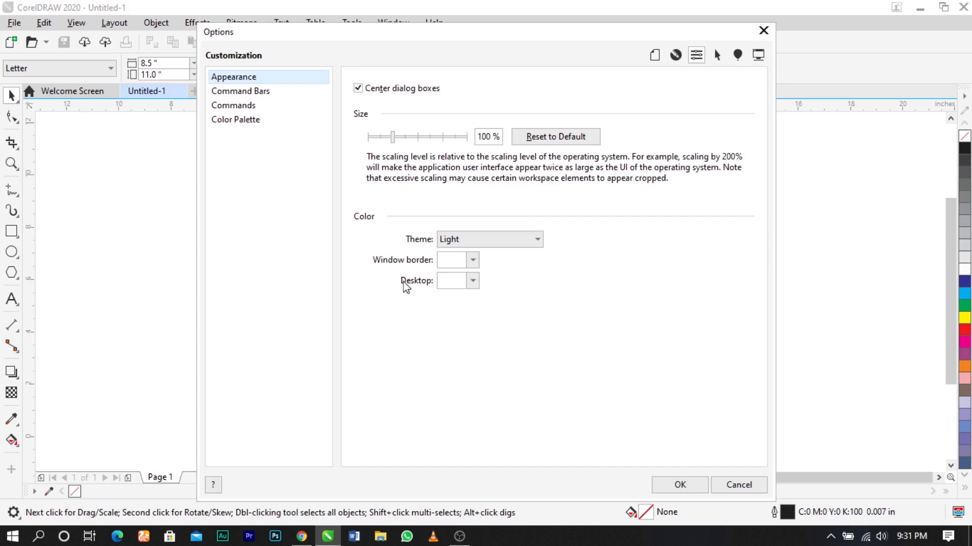
pyautogui.moveTo(571, 282)
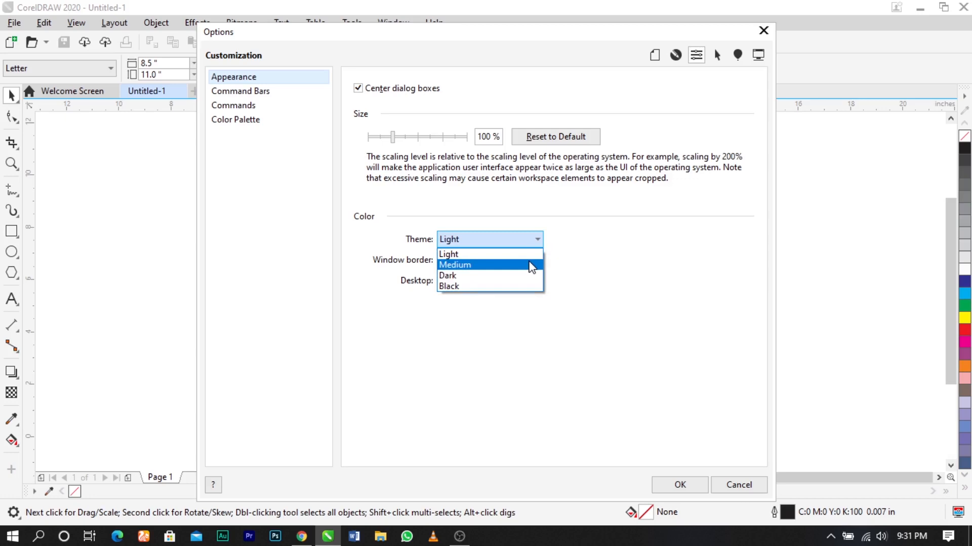
# Preview the Medium and Dark themes, then settle on the Black theme.
pyautogui.click(455, 265)
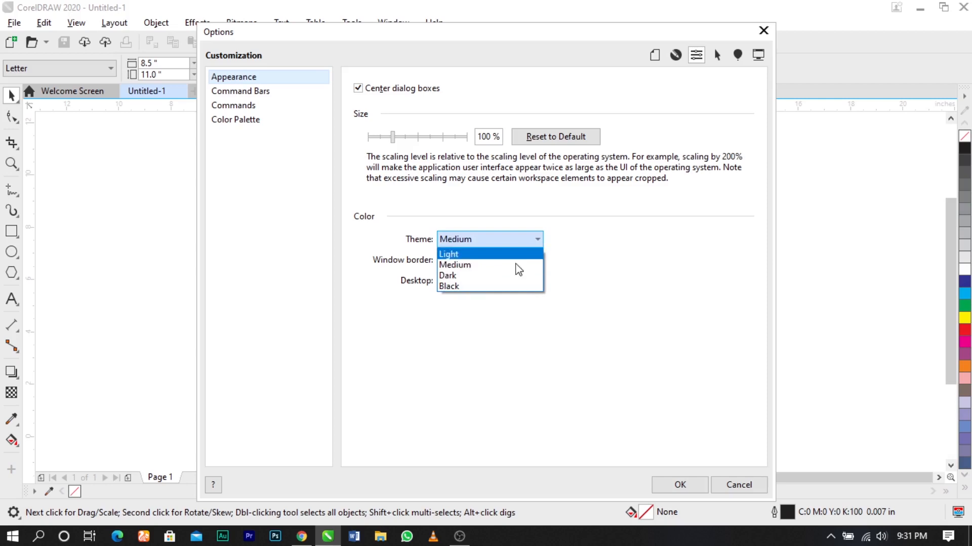
pyautogui.click(448, 276)
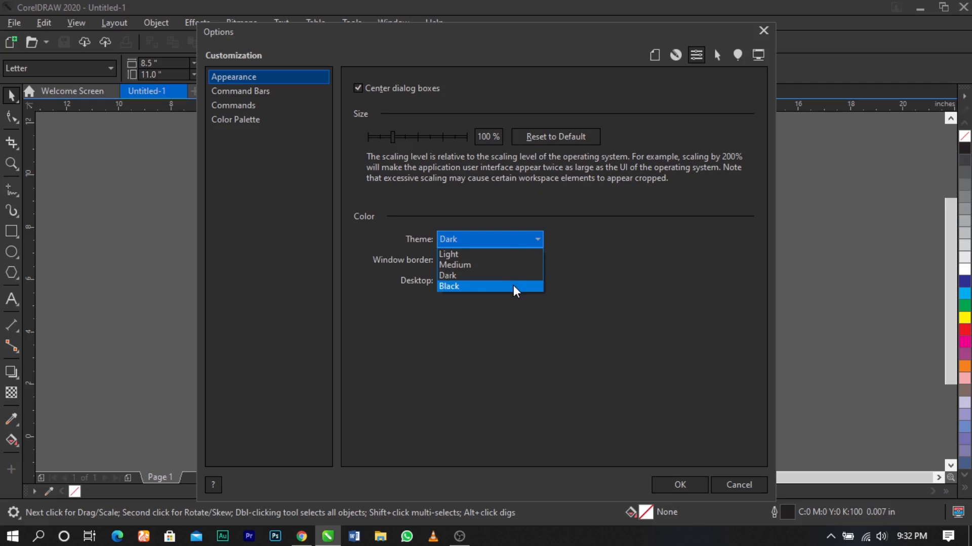
pyautogui.click(449, 287)
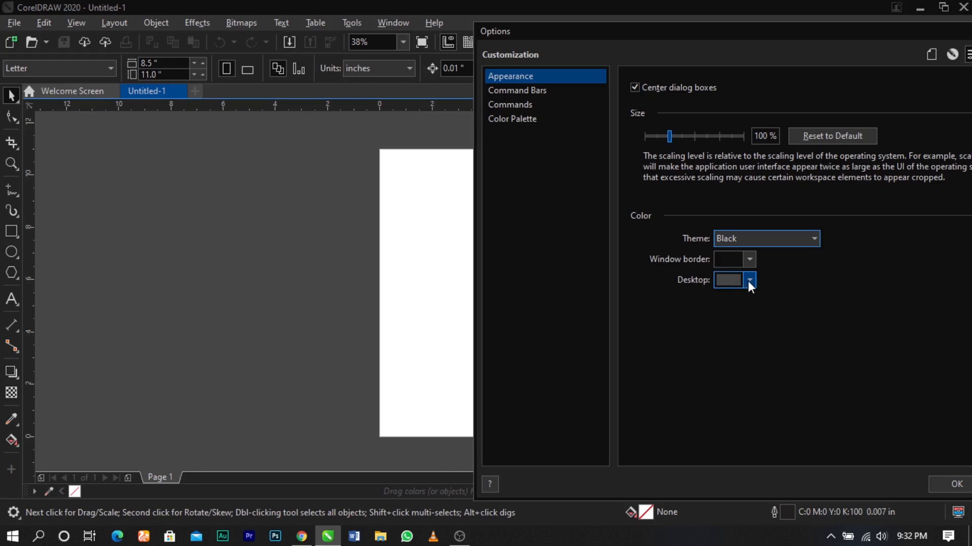
# Set the desktop colour to black and check the window border colour swatch.
pyautogui.click(749, 279)
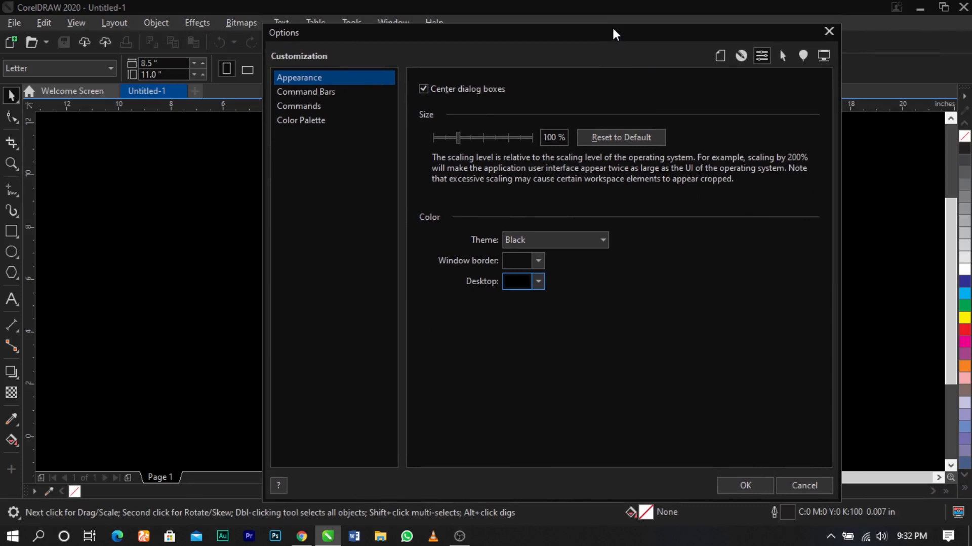
pyautogui.click(519, 260)
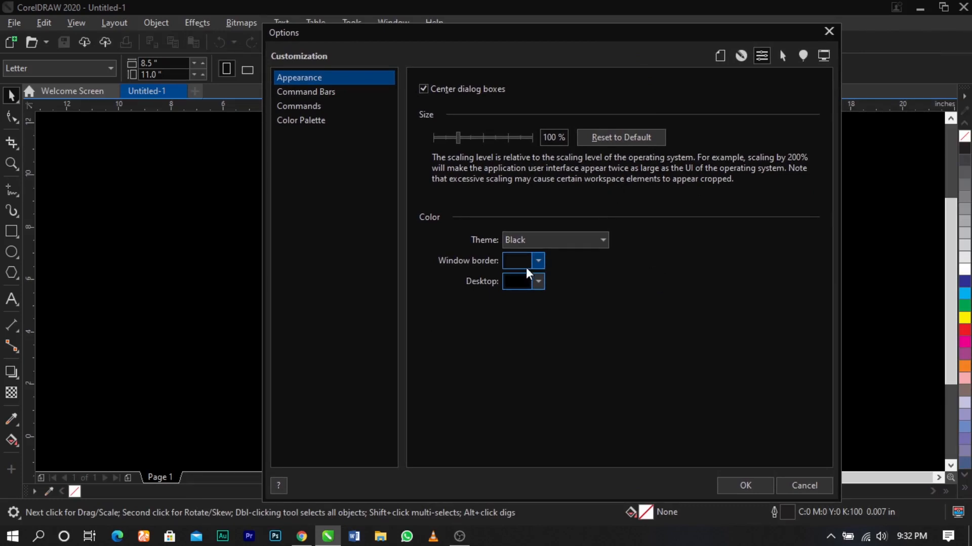
pyautogui.click(537, 260)
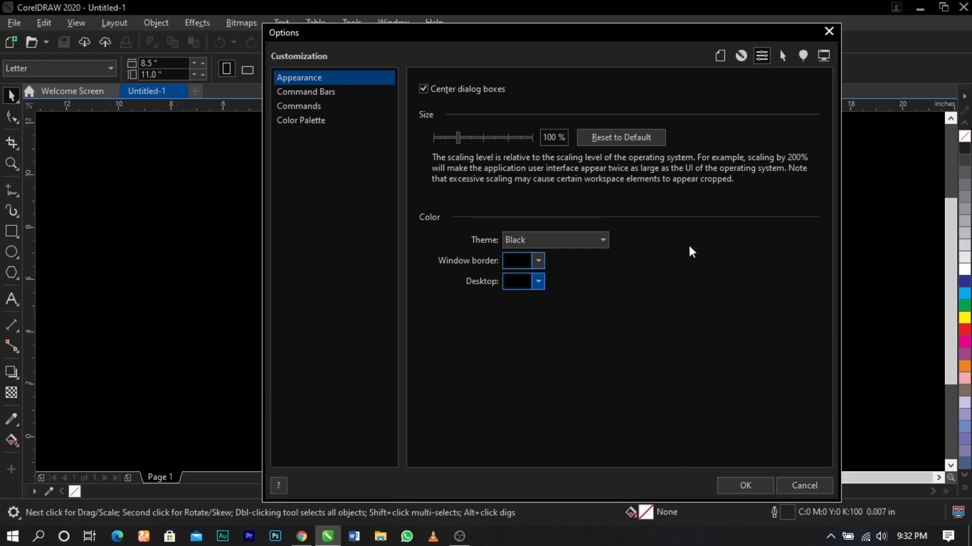
# Confirm the Black theme and black desktop with OK, closing Options.
pyautogui.click(744, 485)
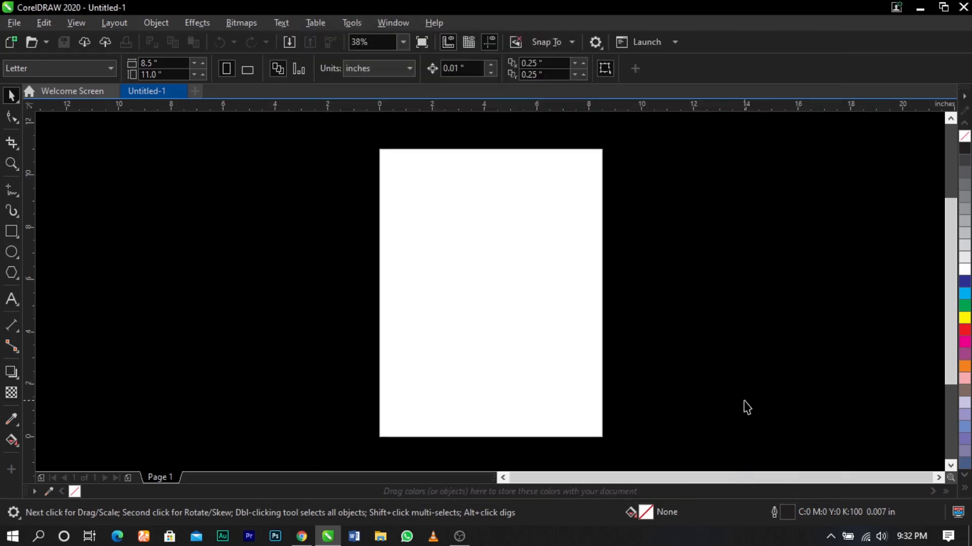
pyautogui.moveTo(745, 398)
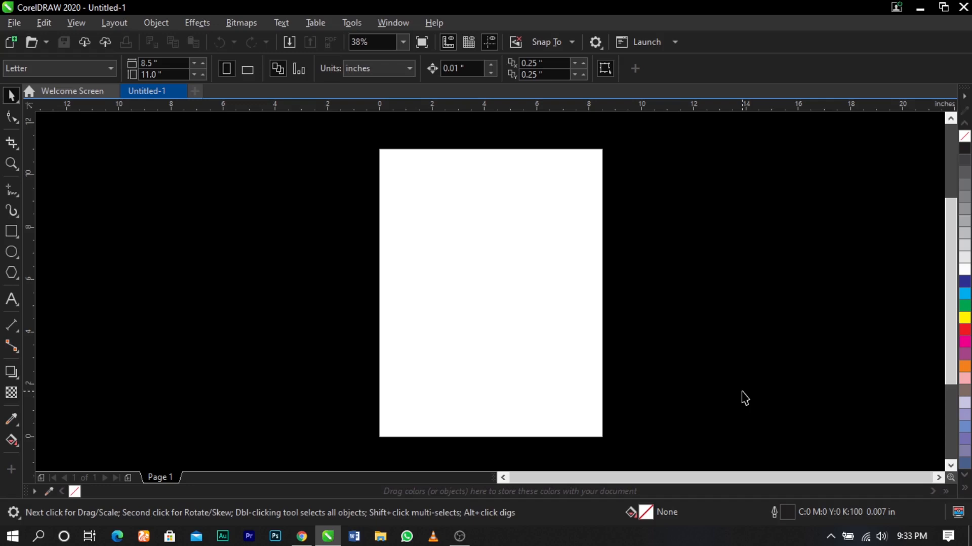
pyautogui.moveTo(735, 348)
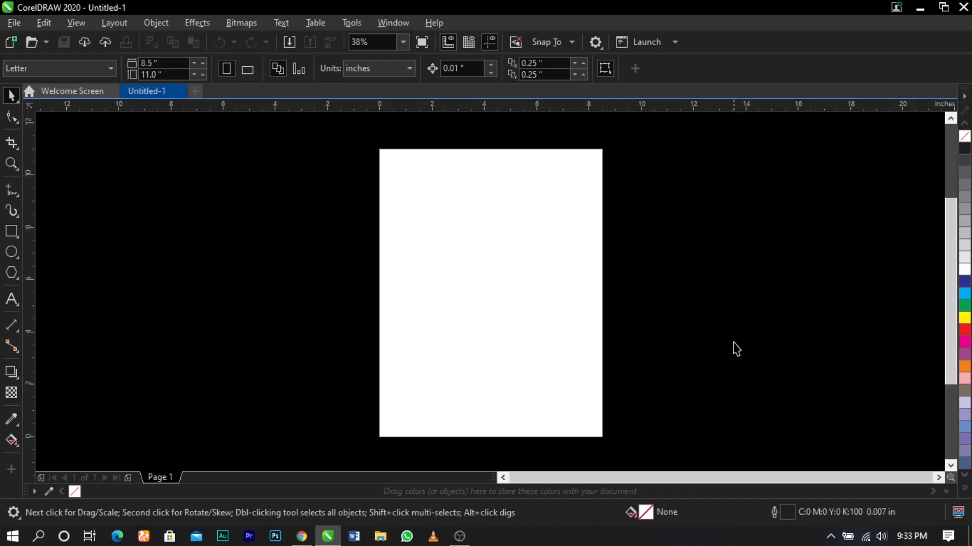
pyautogui.moveTo(668, 323)
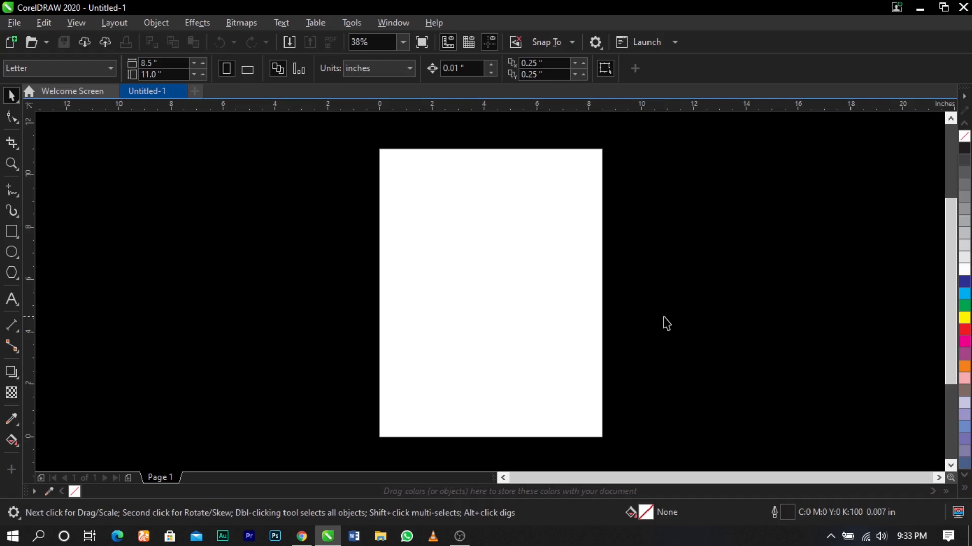
pyautogui.click(459, 535)
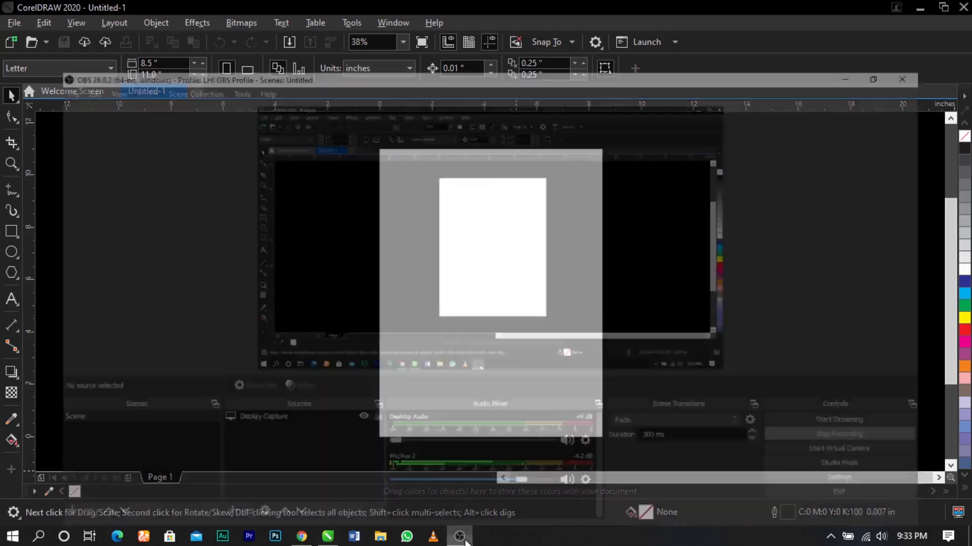